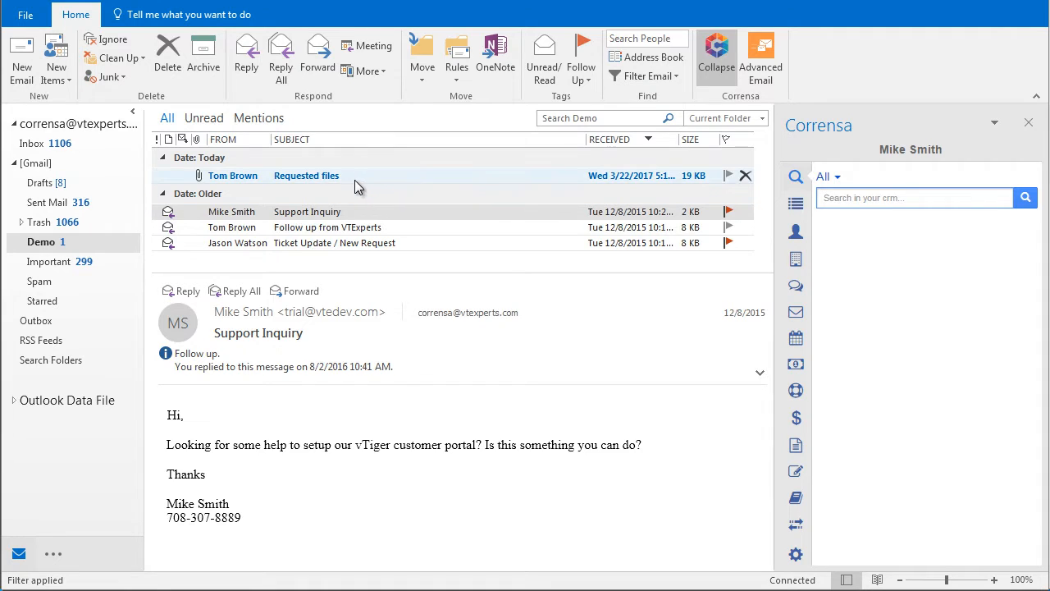
pyautogui.click(306, 174)
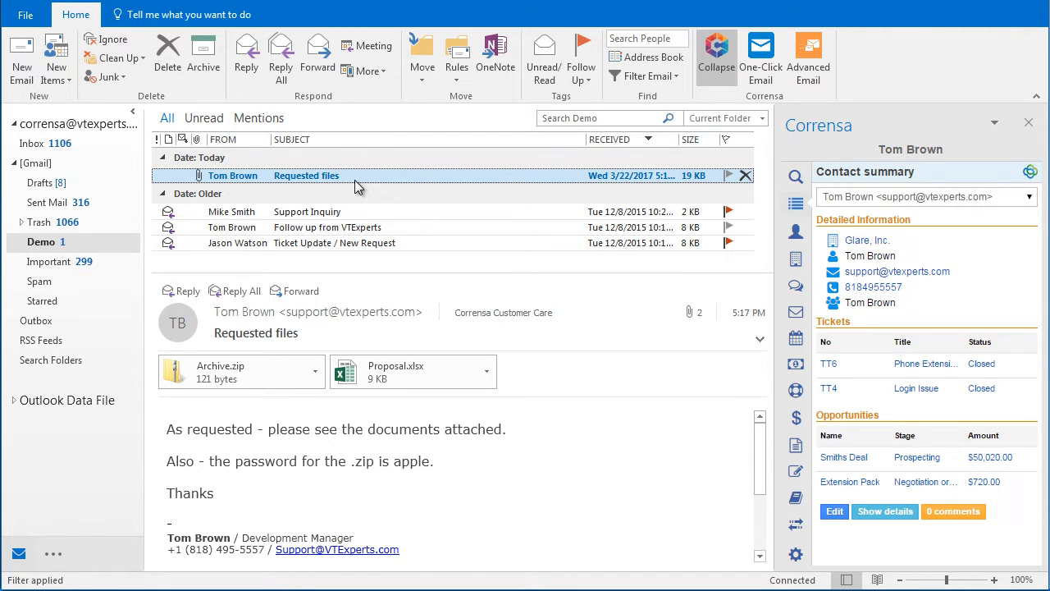
pyautogui.moveTo(394, 184)
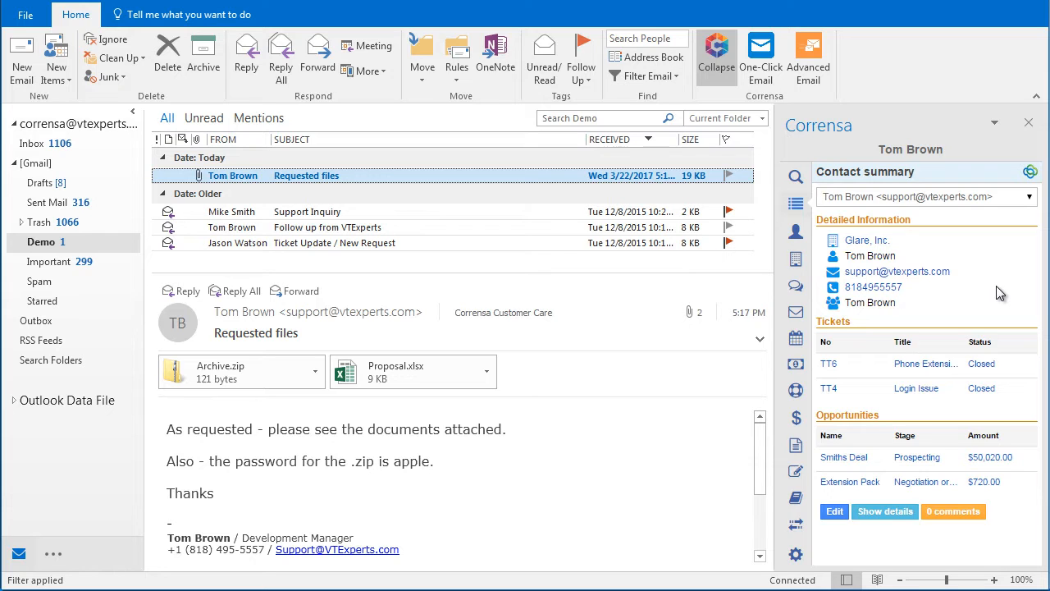
pyautogui.moveTo(808, 58)
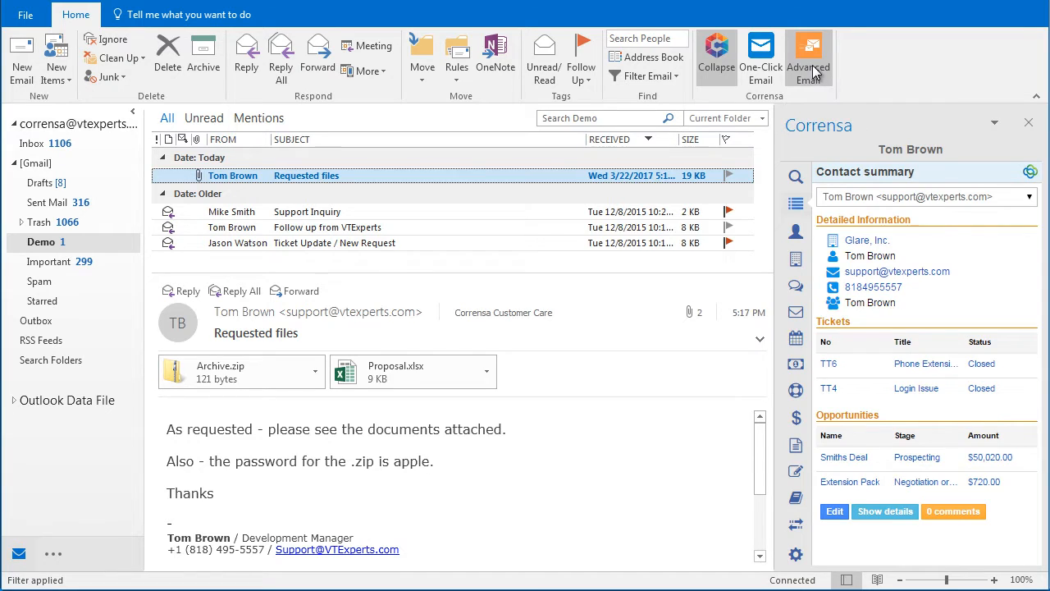
# Step: Start Add to vTiger for the email via Advanced Email and review the Related To record types
pyautogui.click(807, 58)
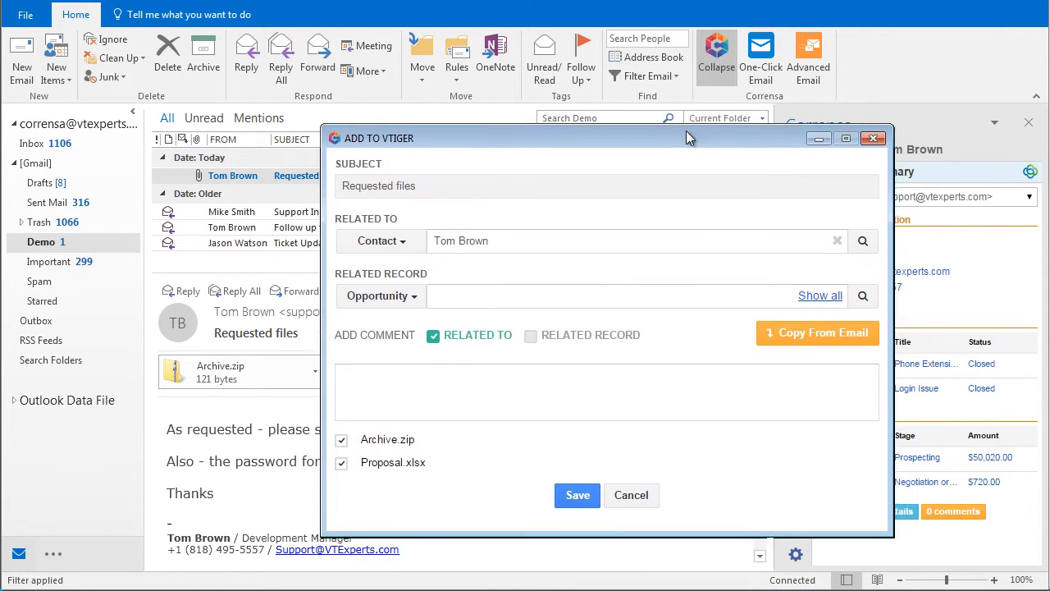
pyautogui.moveTo(687, 138); pyautogui.dragTo(648, 124)
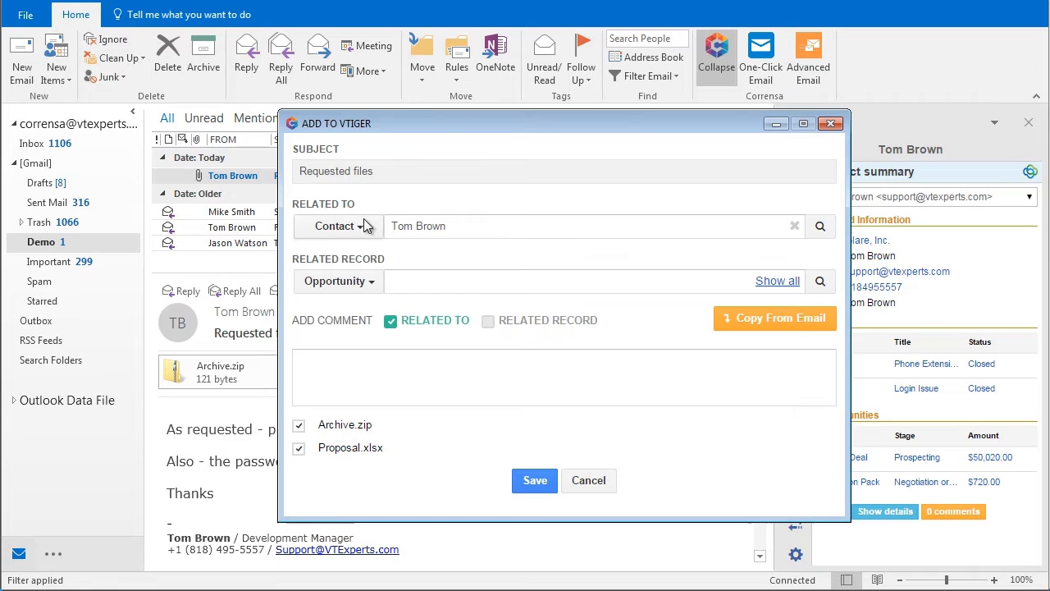
pyautogui.click(338, 226)
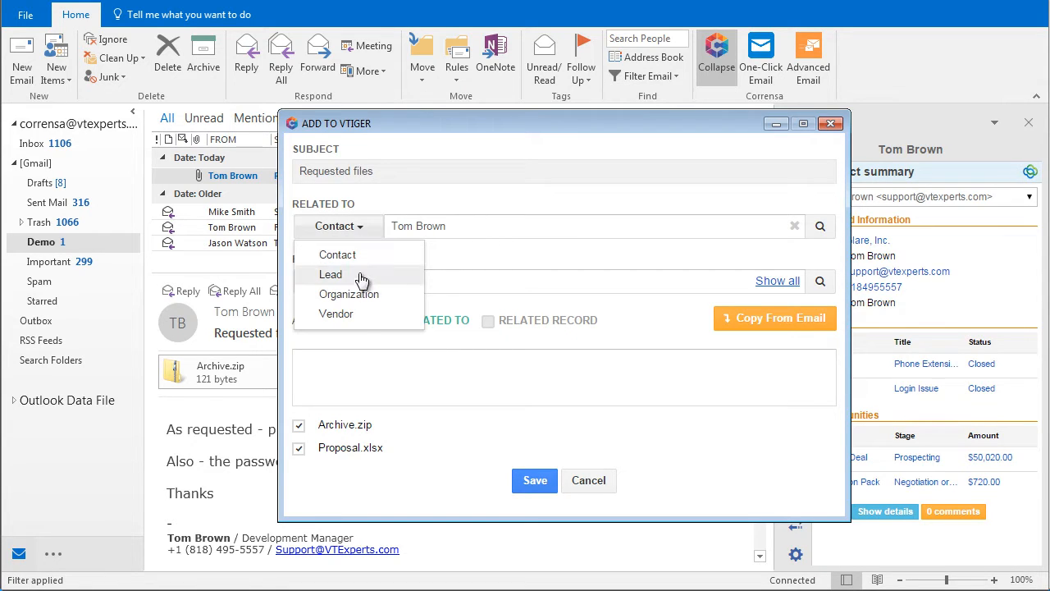
pyautogui.moveTo(358, 320)
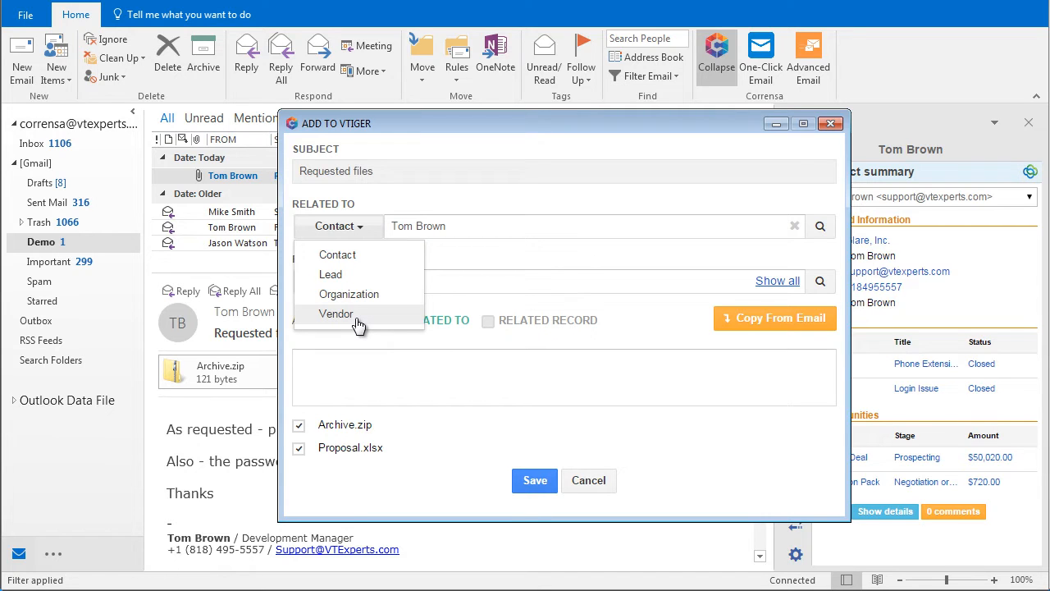
pyautogui.moveTo(495, 215)
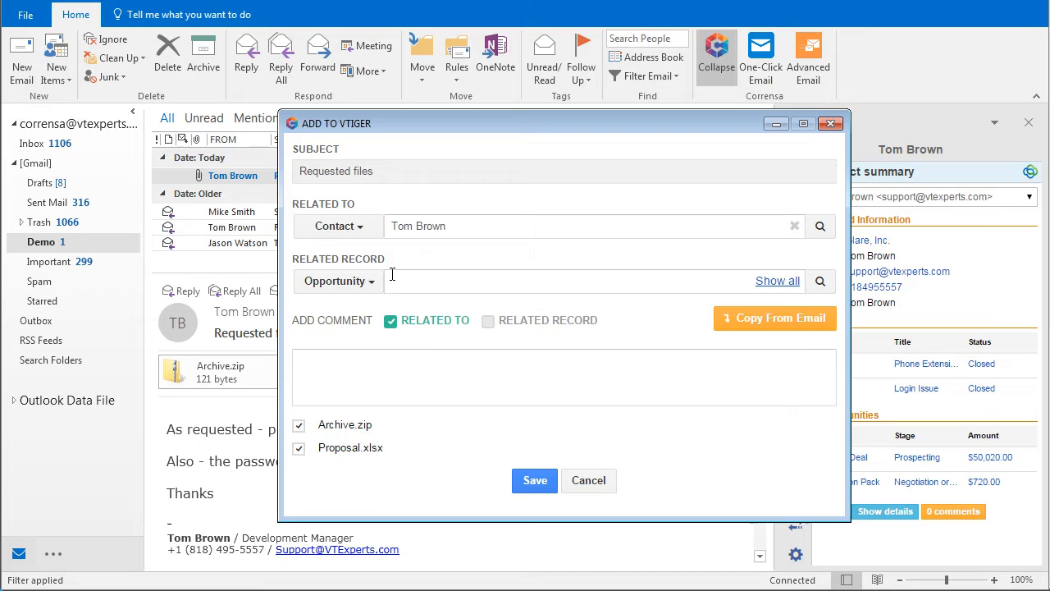
pyautogui.click(575, 282)
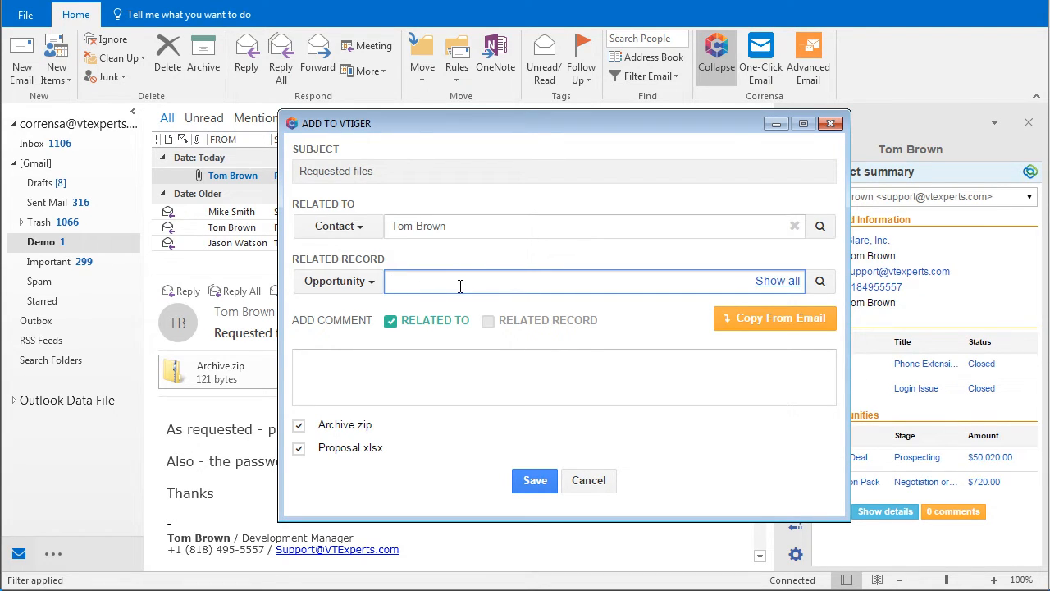
pyautogui.moveTo(791, 294)
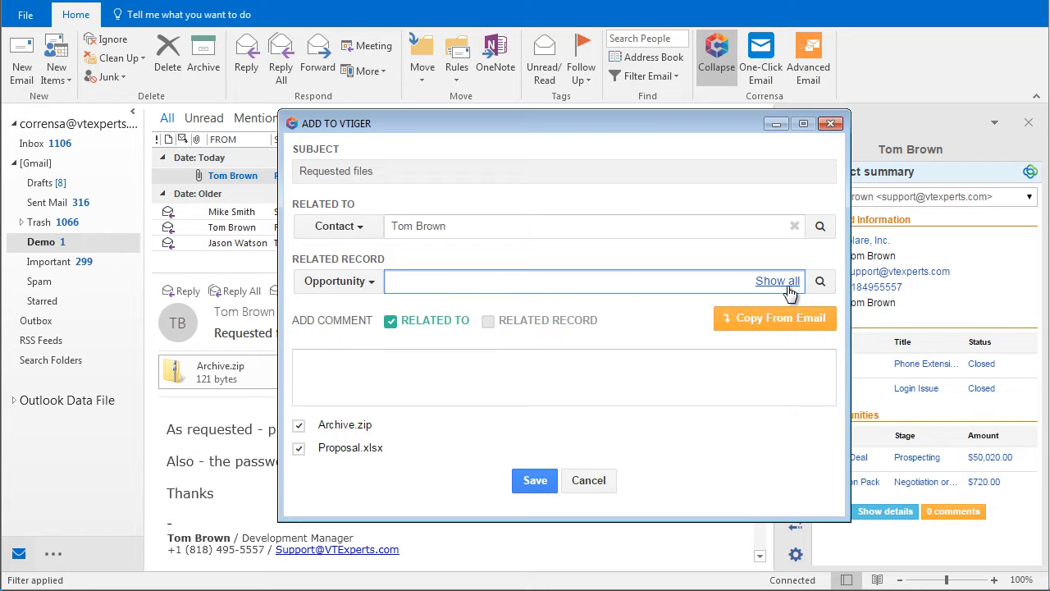
pyautogui.click(778, 281)
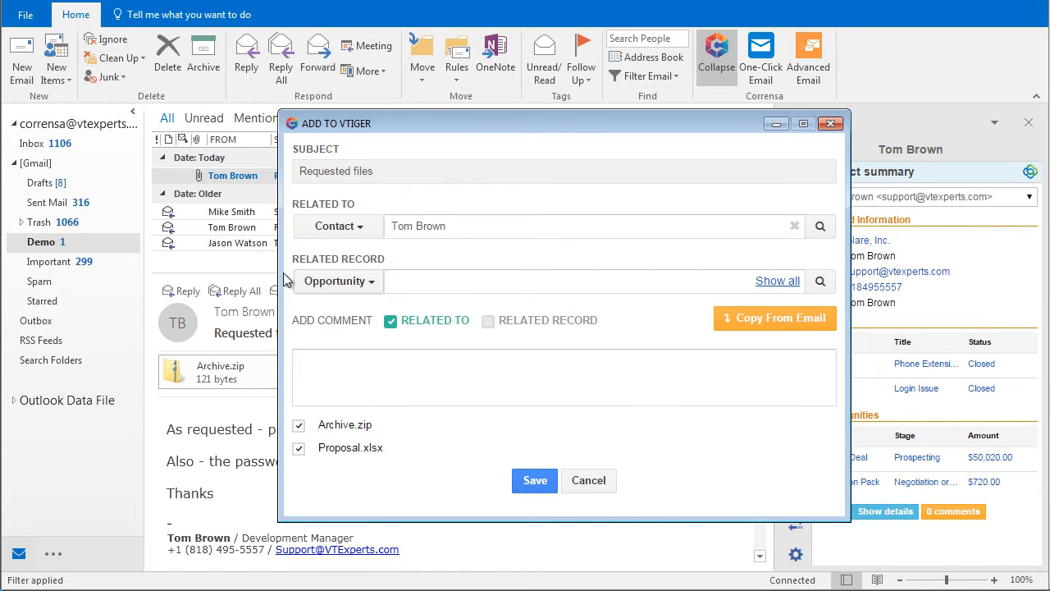
pyautogui.click(338, 280)
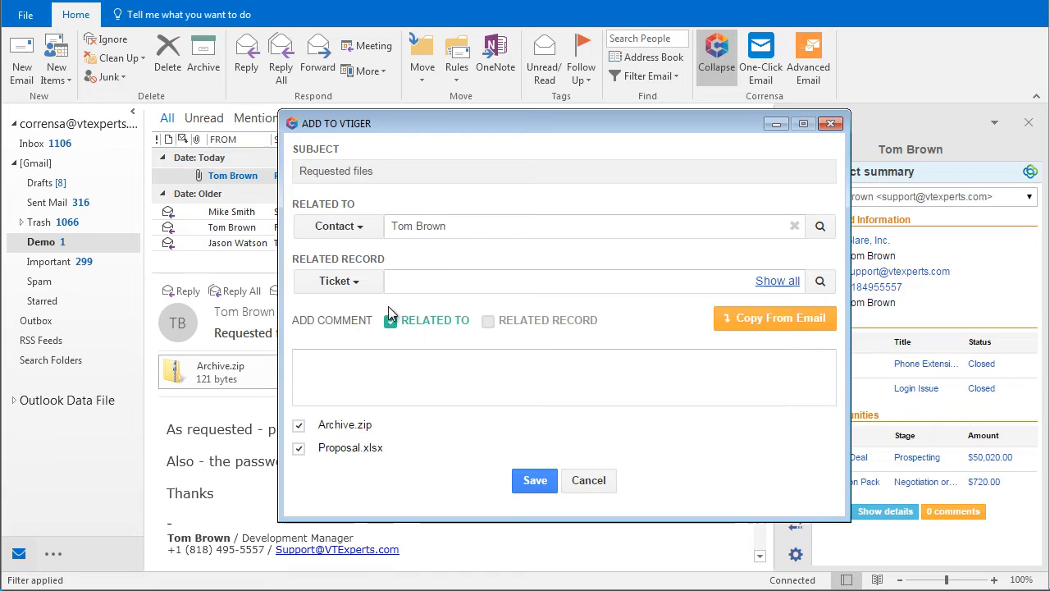
pyautogui.click(590, 281)
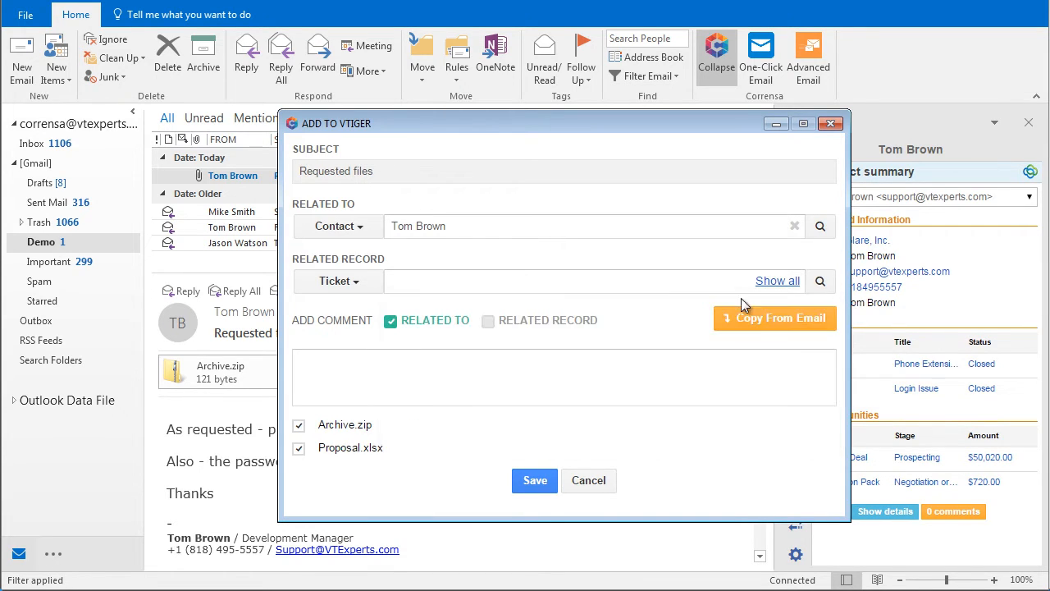
pyautogui.write('login')
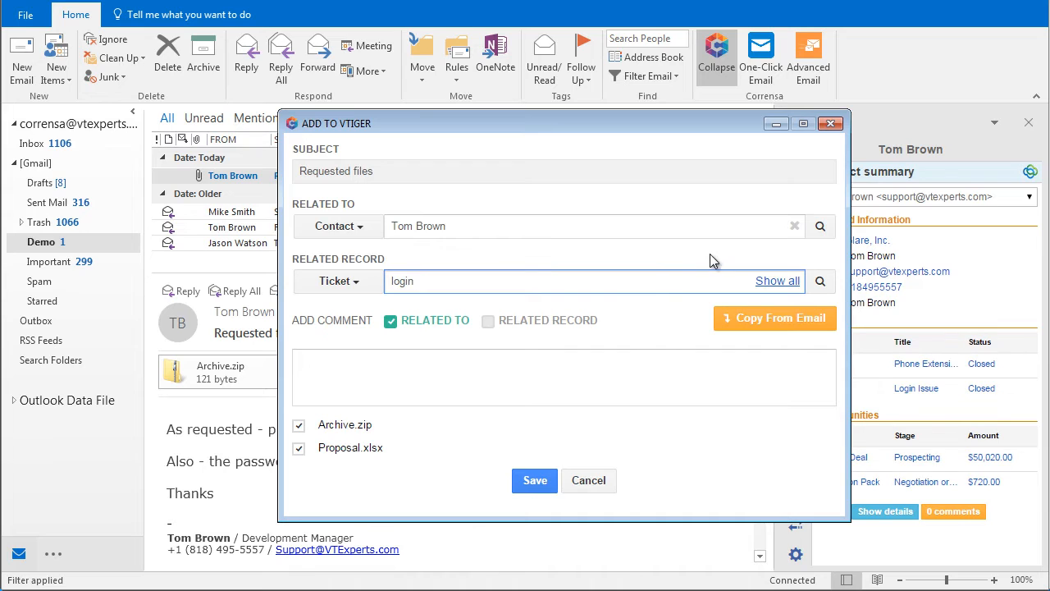
pyautogui.click(592, 281)
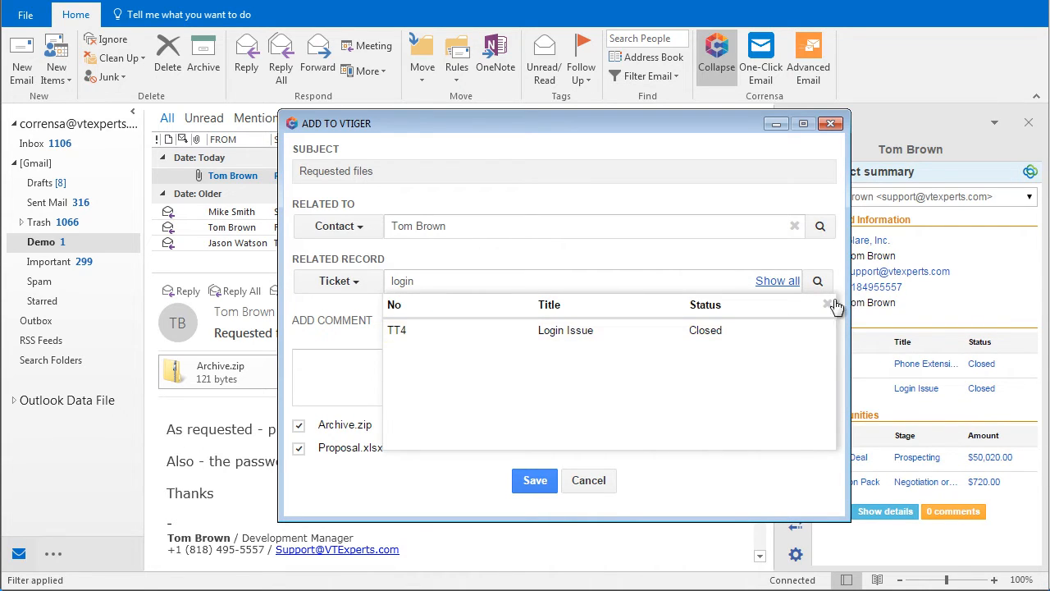
pyautogui.click(338, 281)
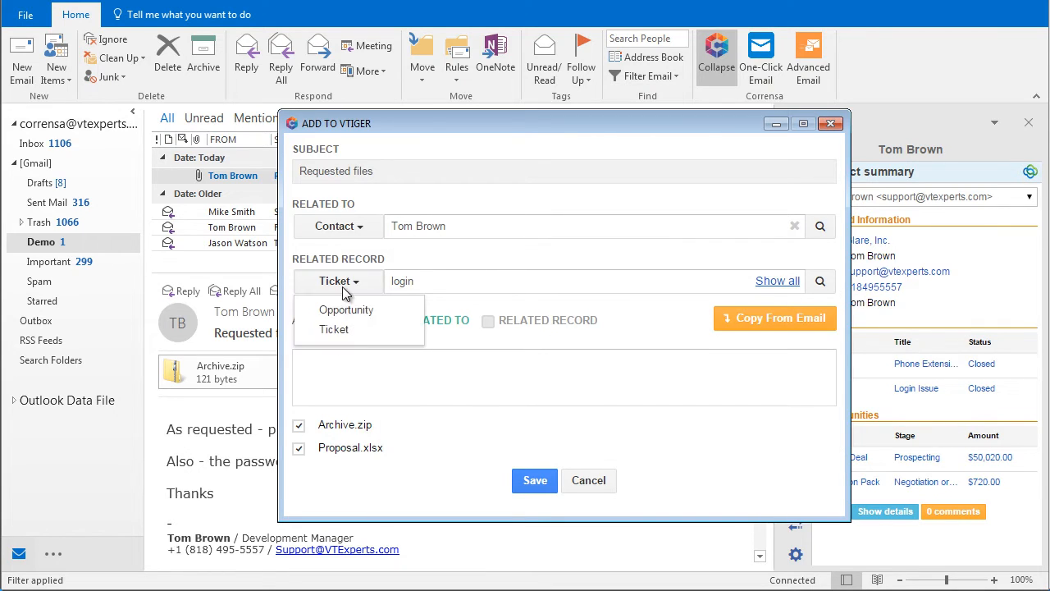
pyautogui.click(347, 308)
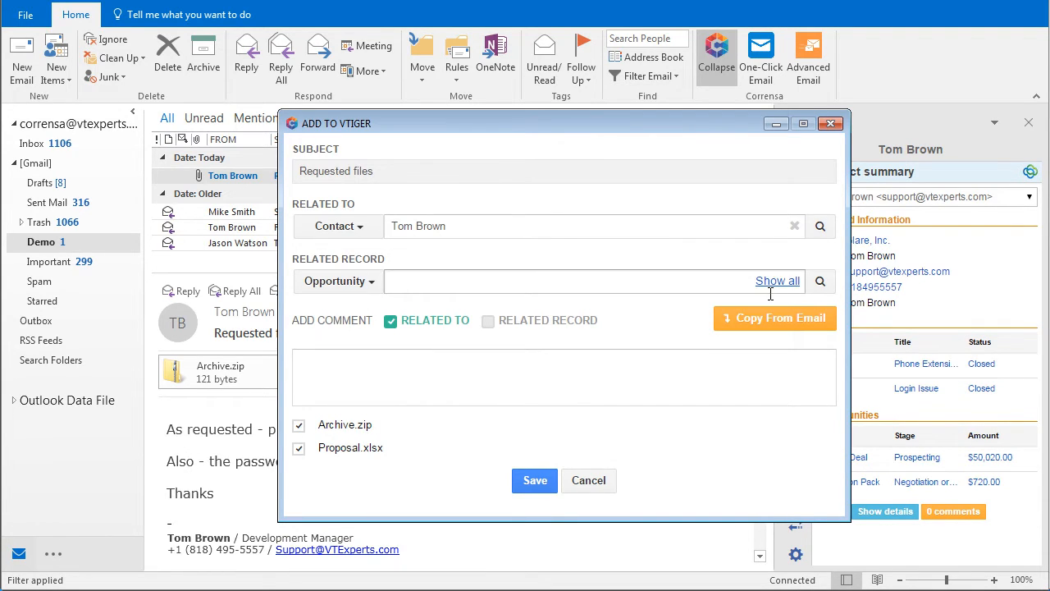
pyautogui.click(778, 281)
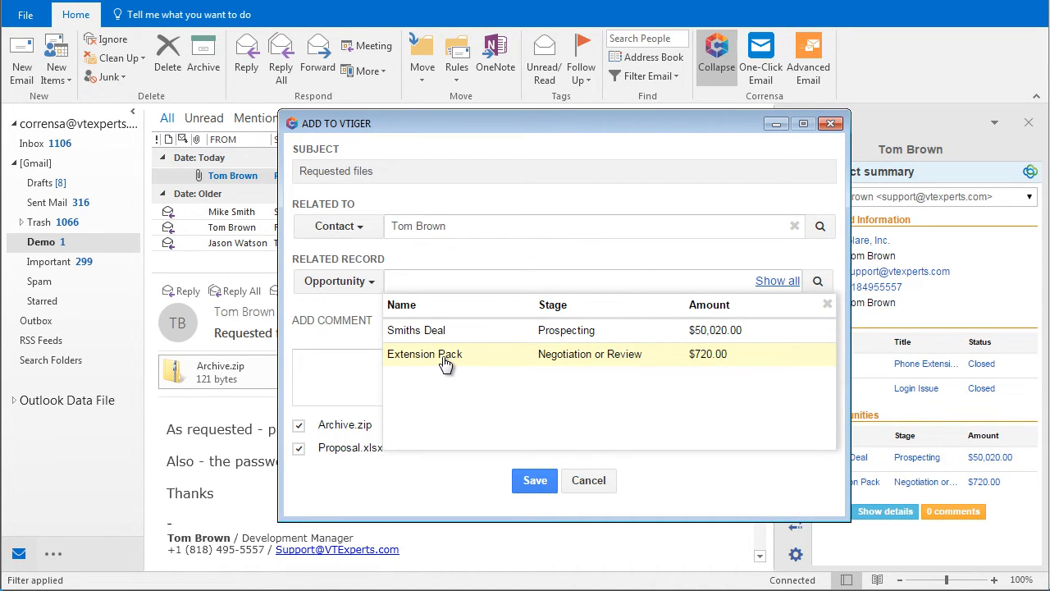
pyautogui.click(423, 354)
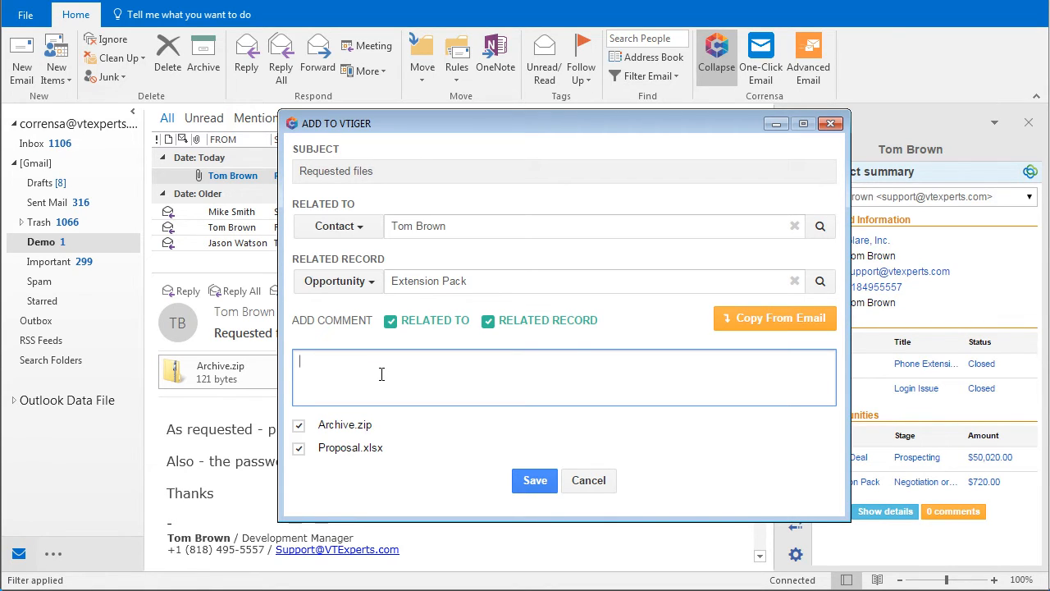
pyautogui.moveTo(718, 338)
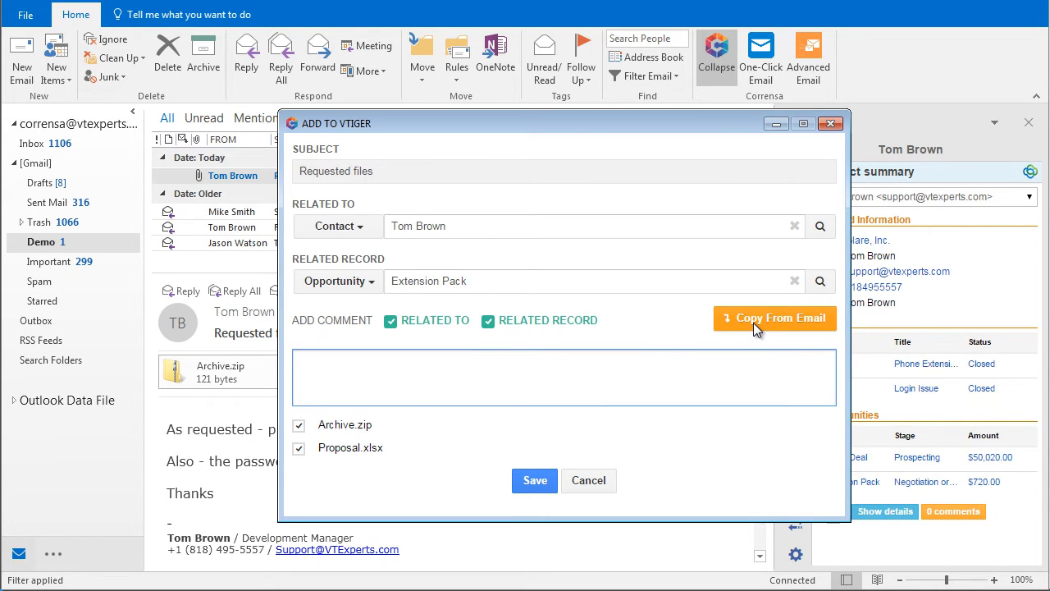
# Step: Copy the email body, including the .zip password note, into the vTiger comment
pyautogui.click(772, 318)
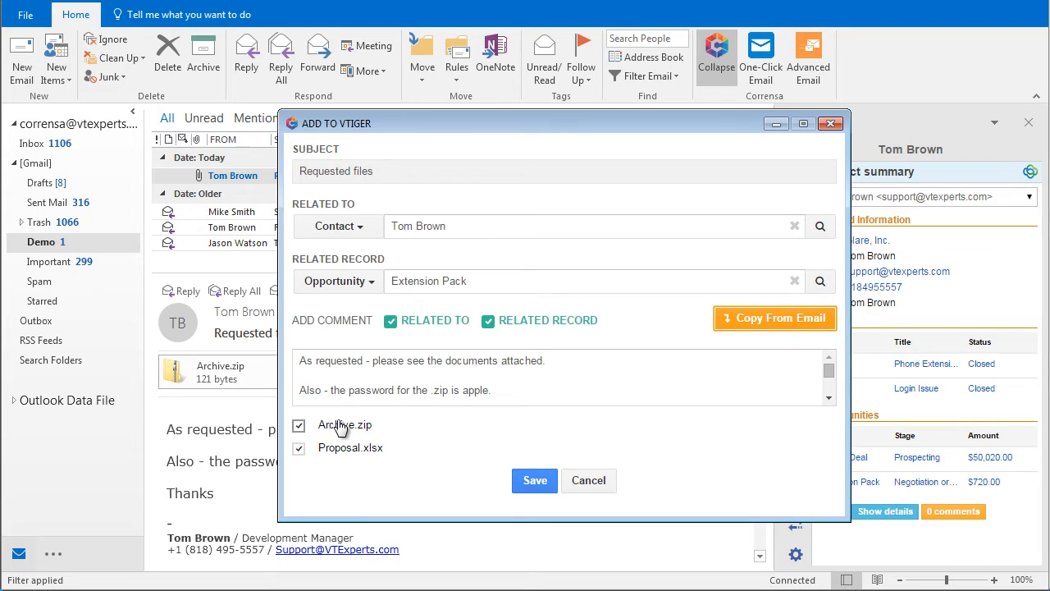
pyautogui.moveTo(341, 430)
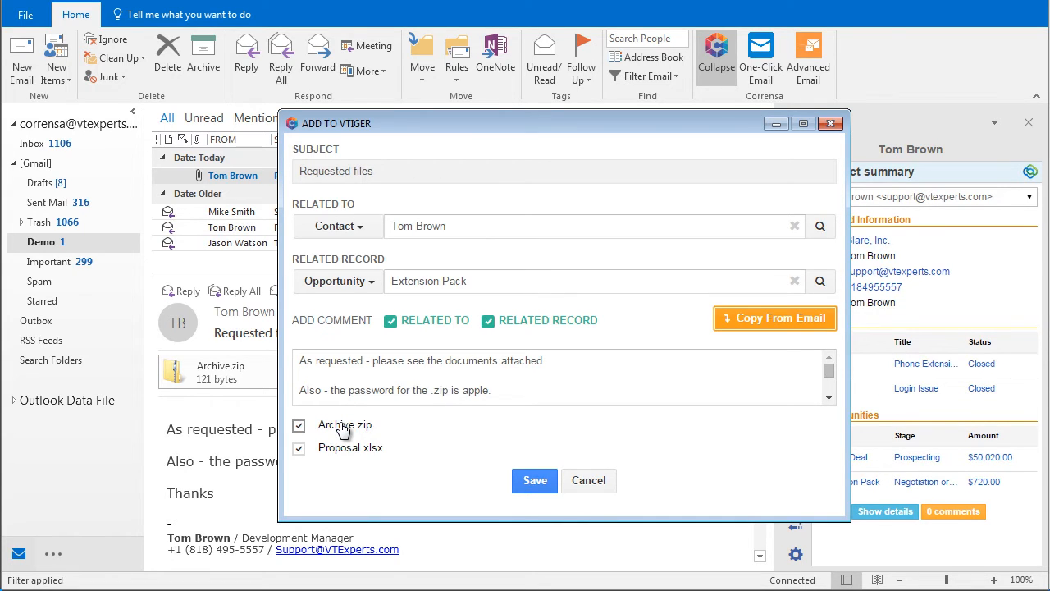
# Step: Toggle the Proposal.xlsx attachment checkbox, then save the email to vTiger with its links
pyautogui.click(298, 447)
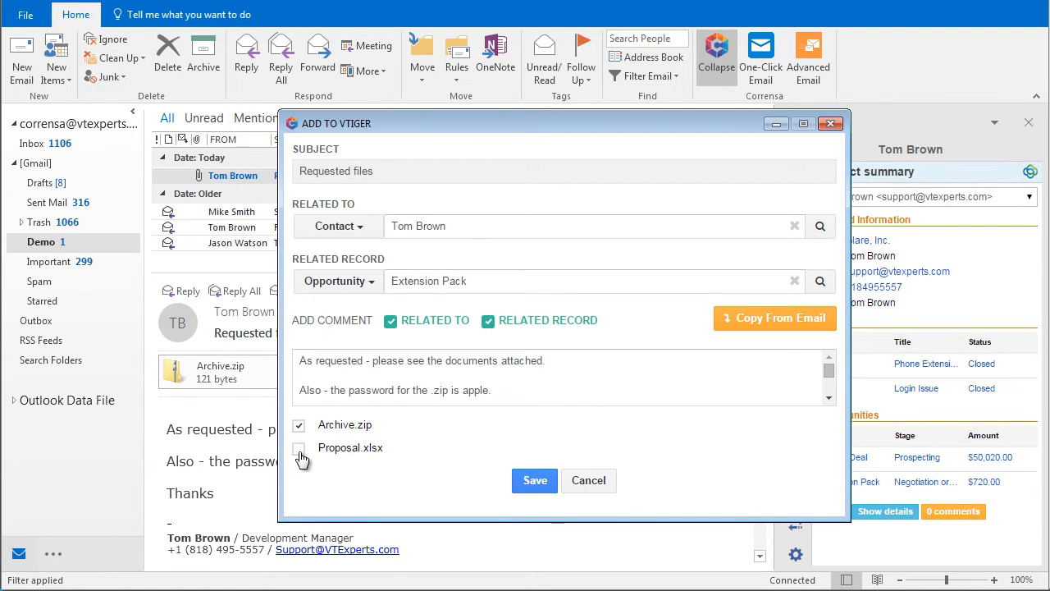
pyautogui.click(299, 448)
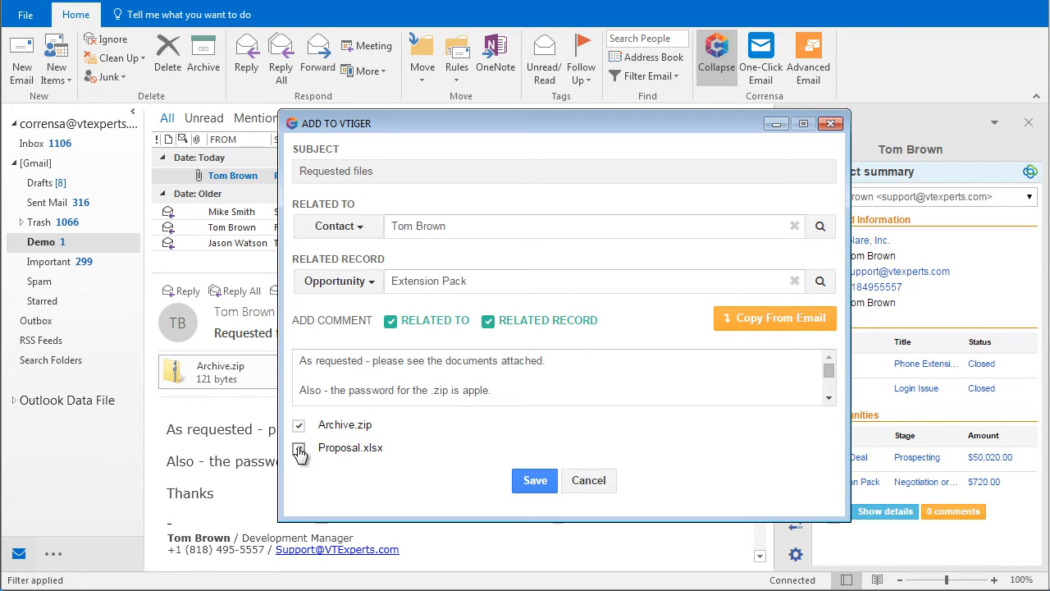
pyautogui.click(298, 446)
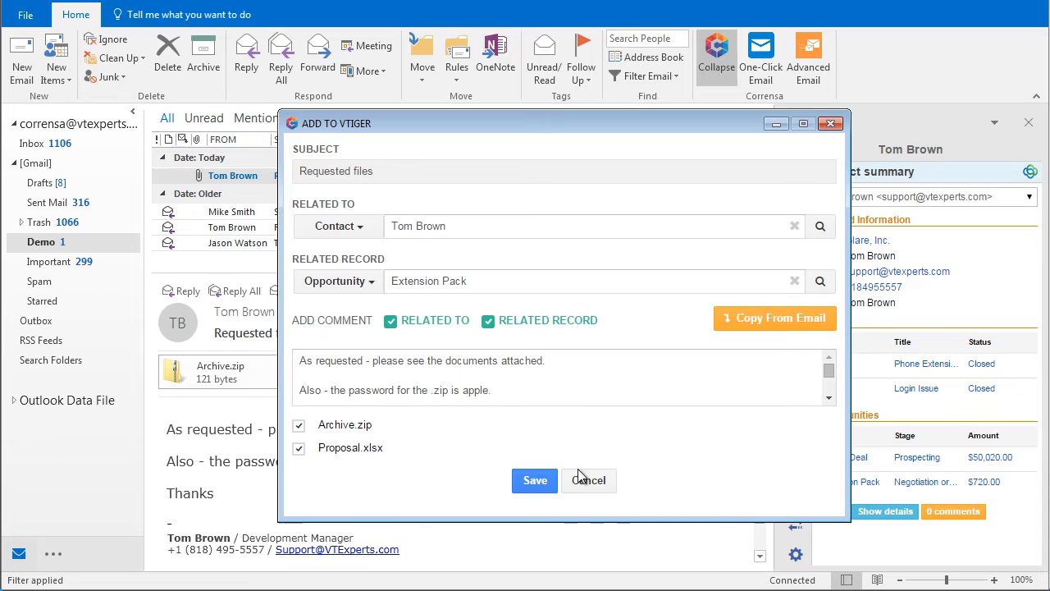
pyautogui.click(535, 479)
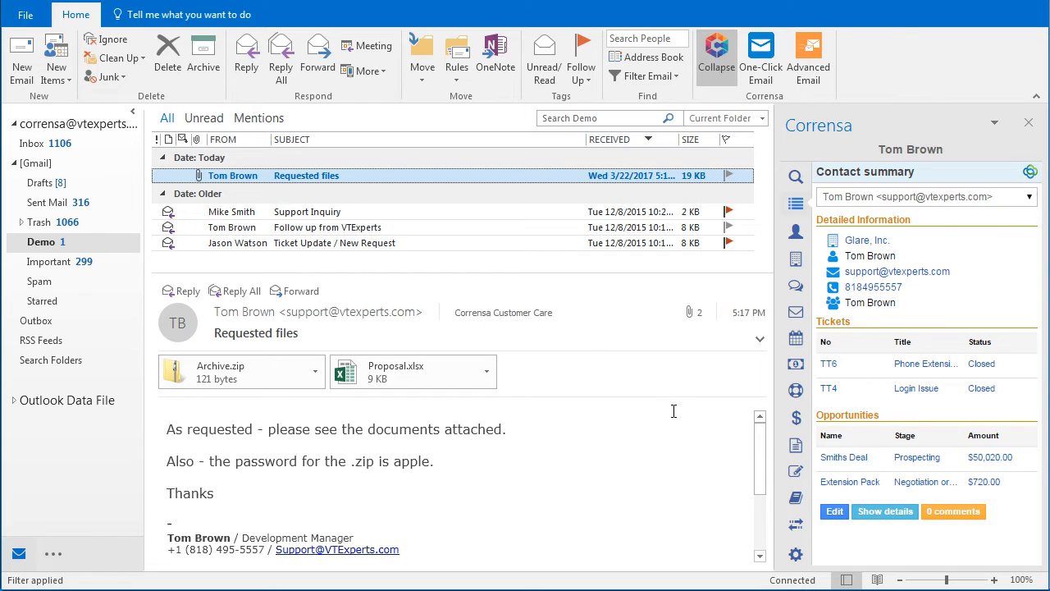
pyautogui.moveTo(663, 390)
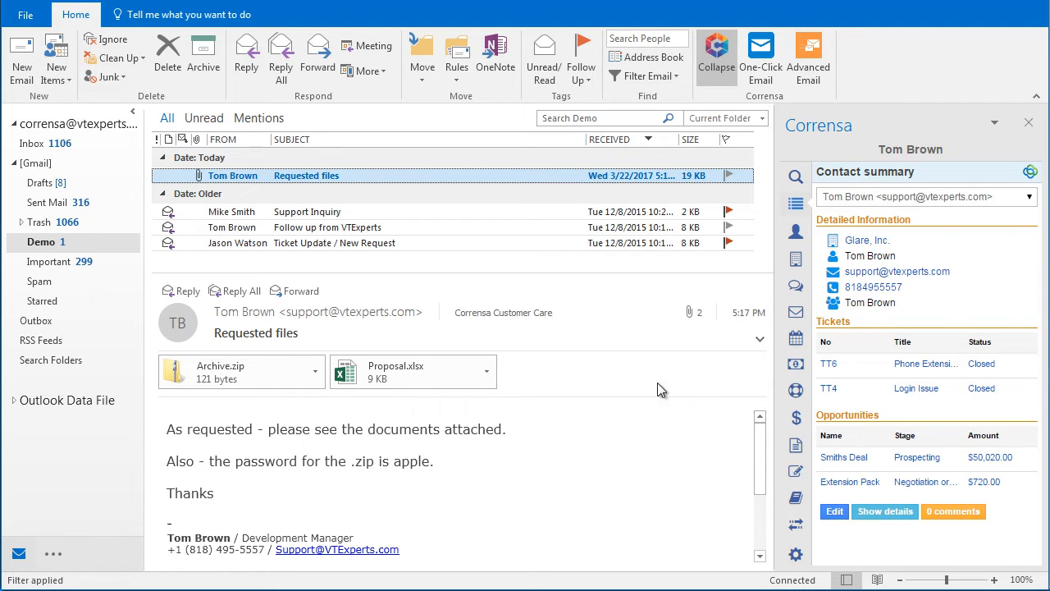
pyautogui.moveTo(665, 277)
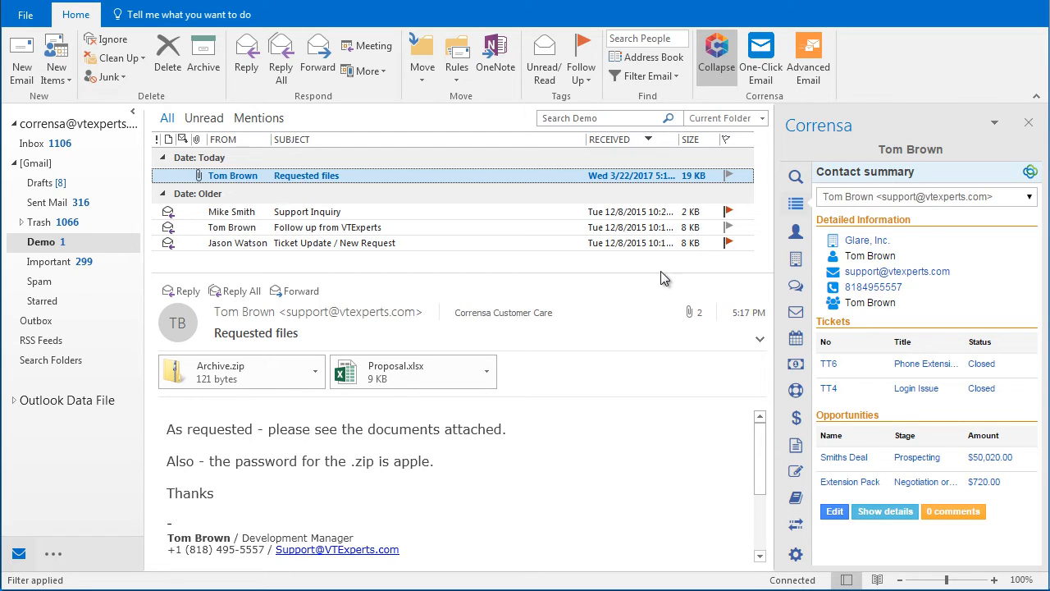
pyautogui.moveTo(794, 259)
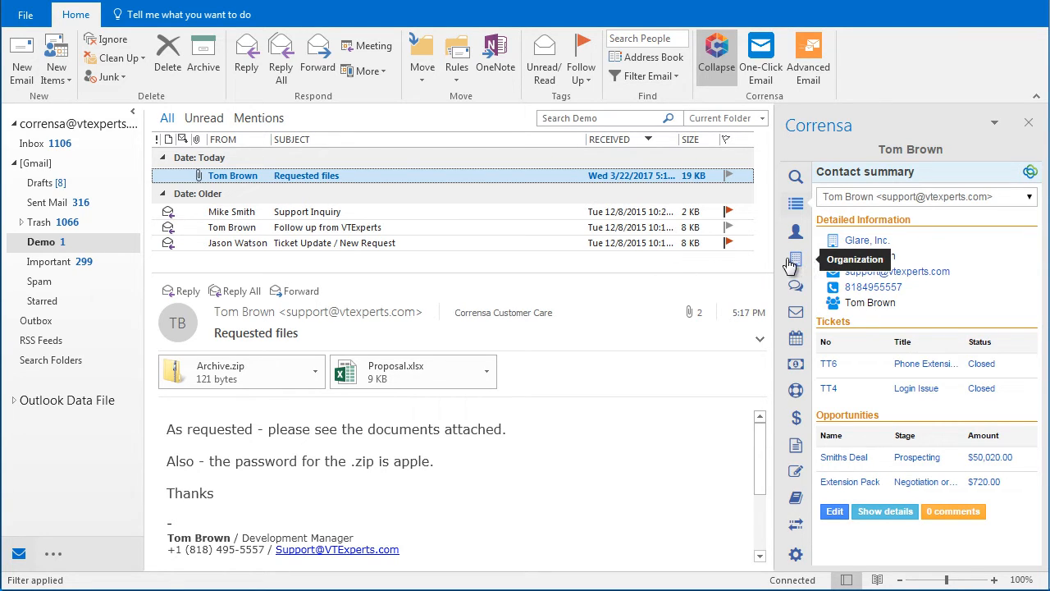
pyautogui.moveTo(794, 311)
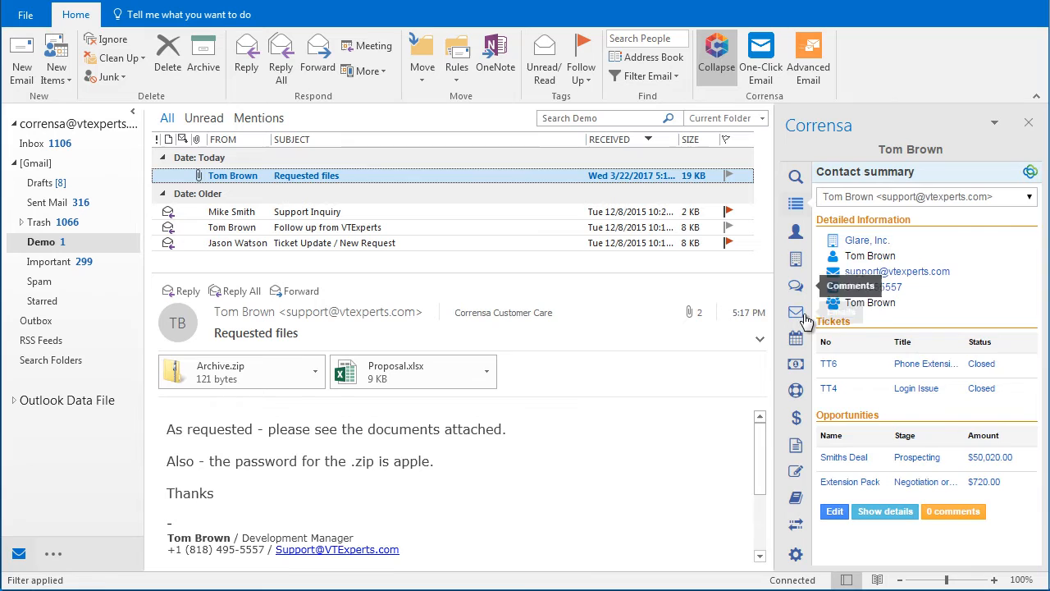
pyautogui.click(794, 364)
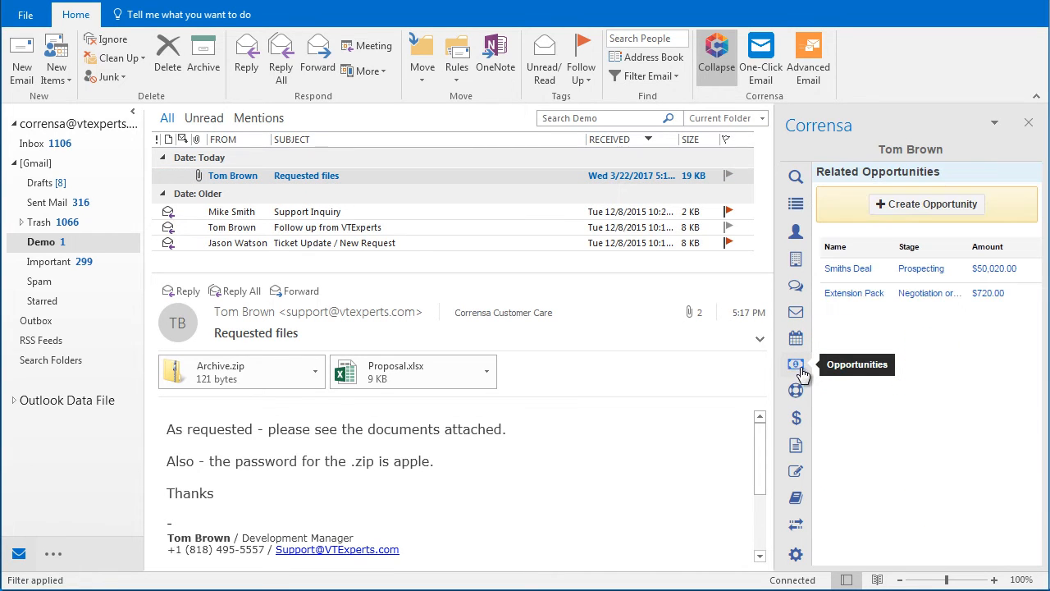
pyautogui.click(794, 364)
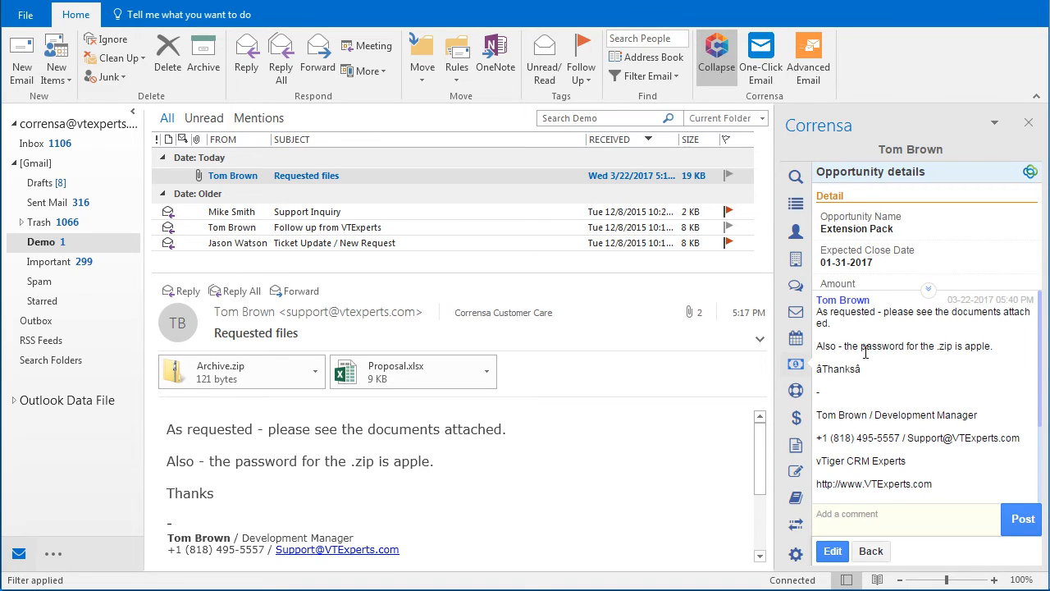
pyautogui.moveTo(944, 207)
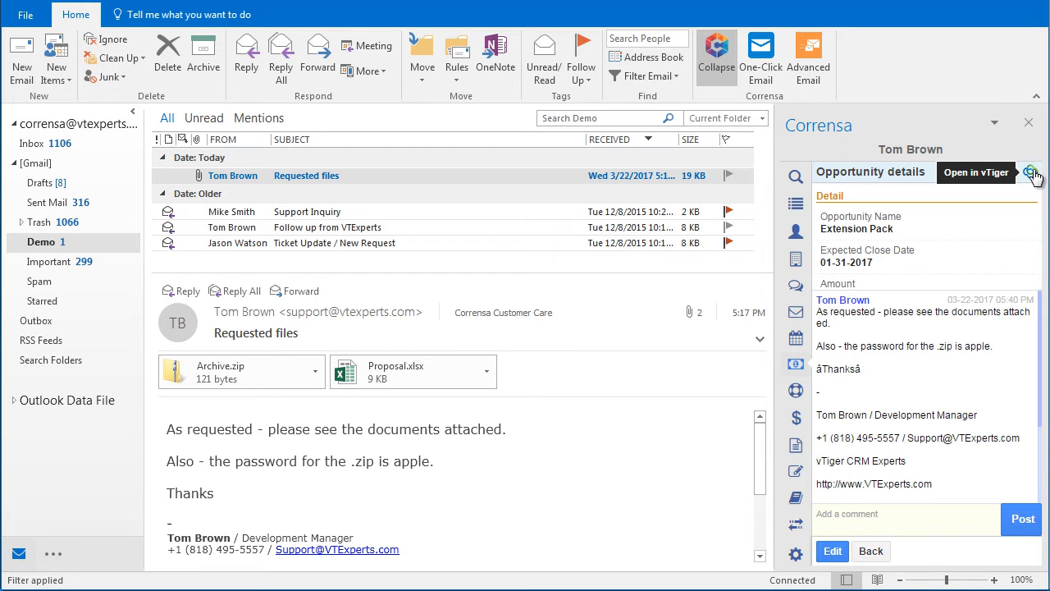
# Step: Open Extension Pack in vTiger CRM and scroll to its comment, Archive.zip and Proposal.xlsx
pyautogui.click(974, 172)
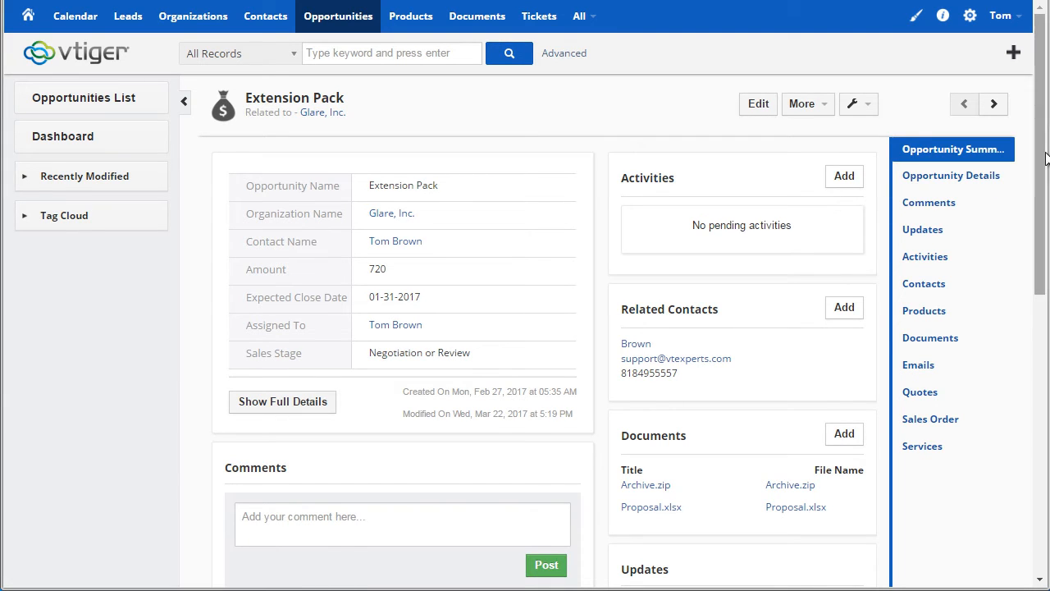
pyautogui.scroll(-3)
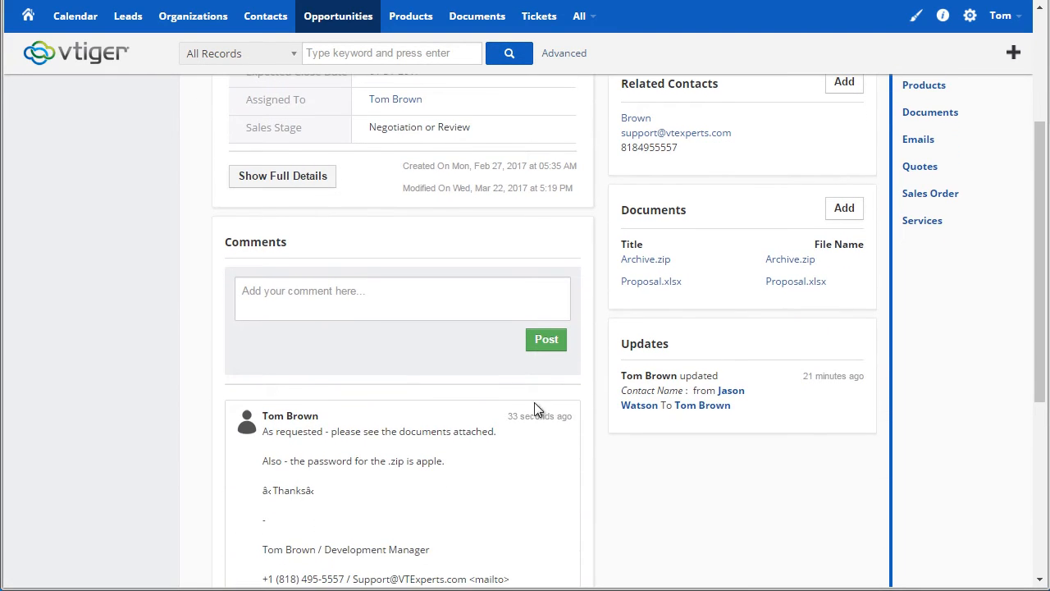
pyautogui.moveTo(420, 457)
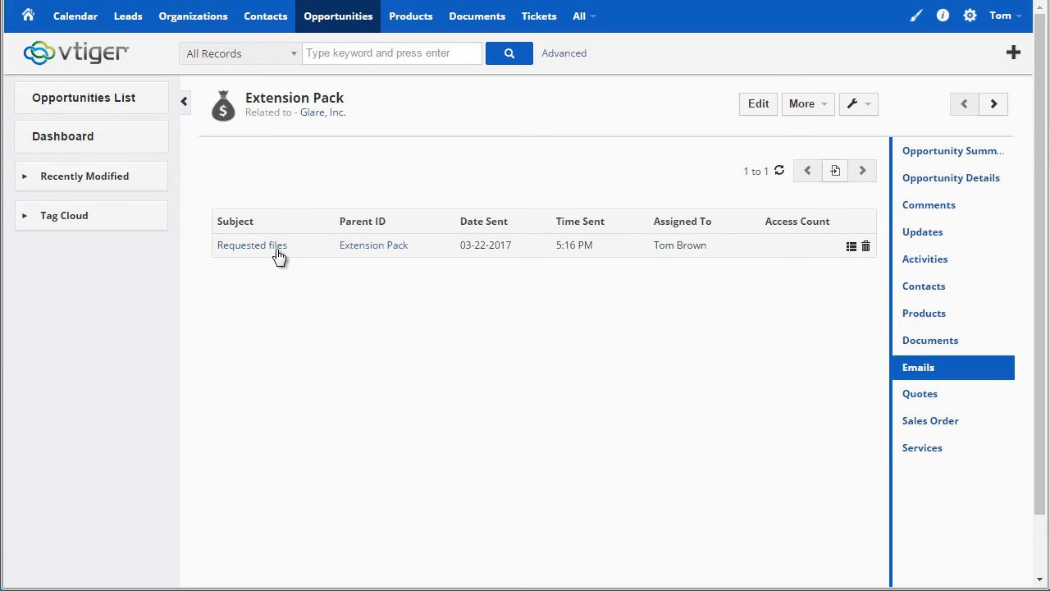
pyautogui.moveTo(722, 175)
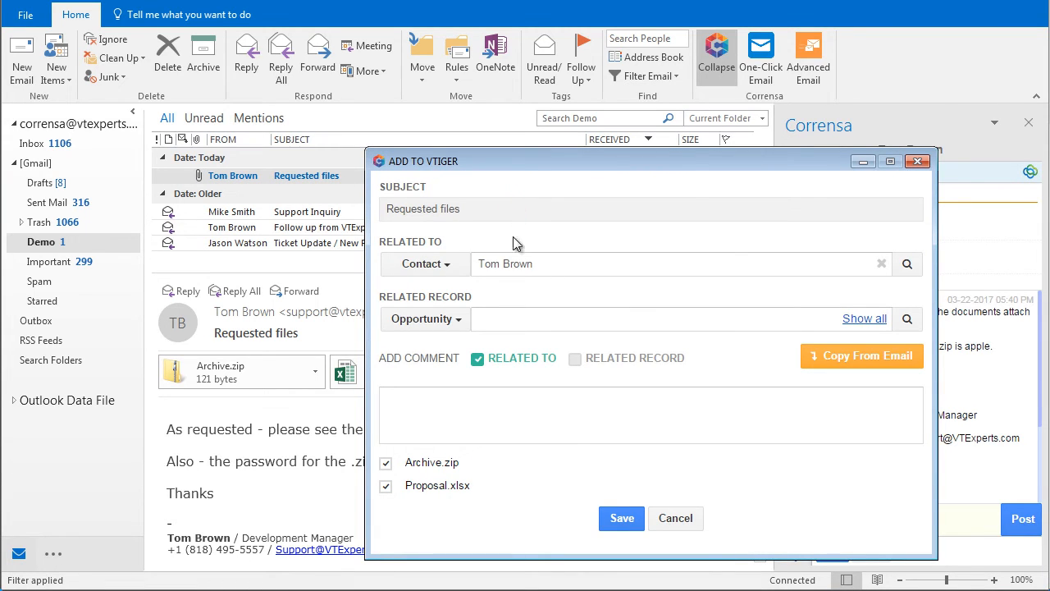
pyautogui.click(424, 263)
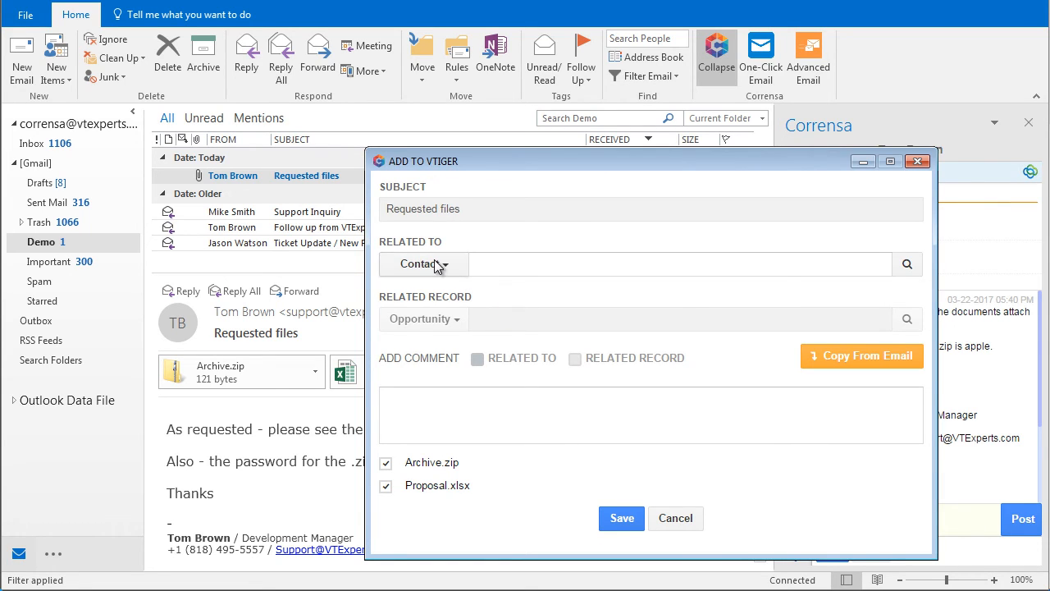
pyautogui.click(423, 262)
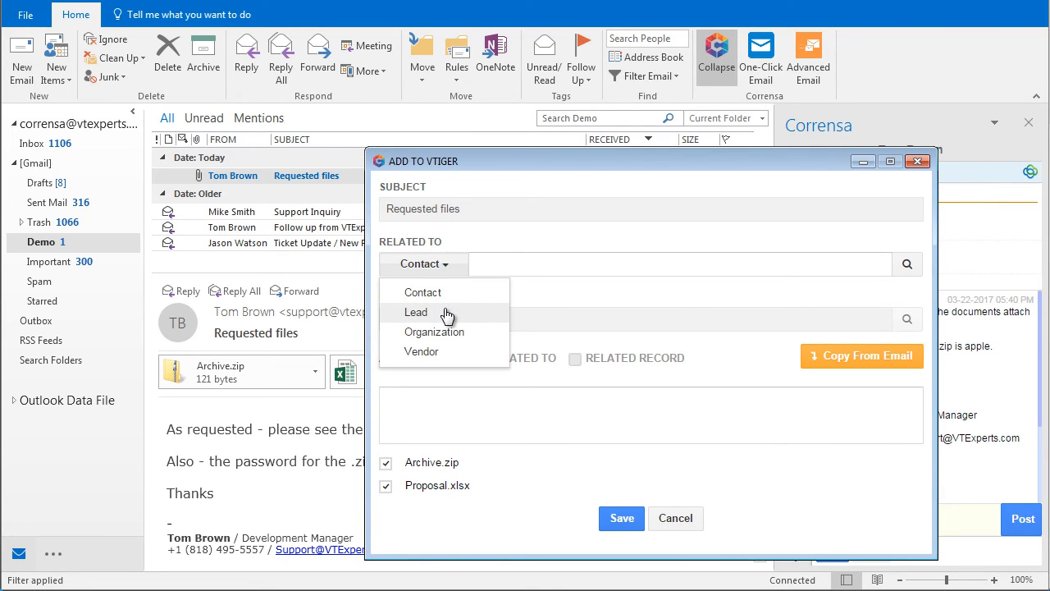
pyautogui.click(433, 332)
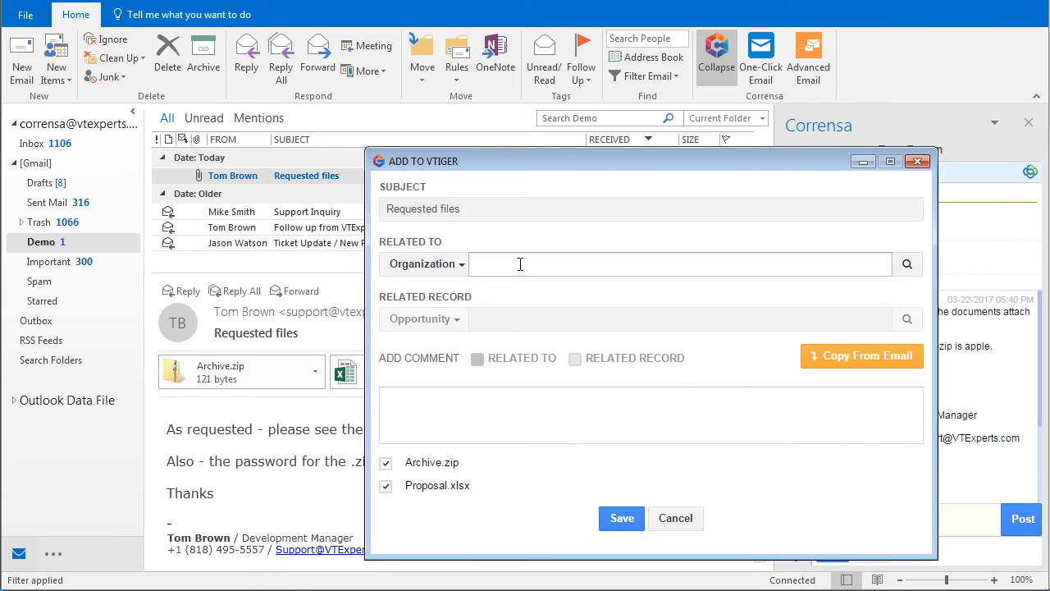
pyautogui.write('vtiger')
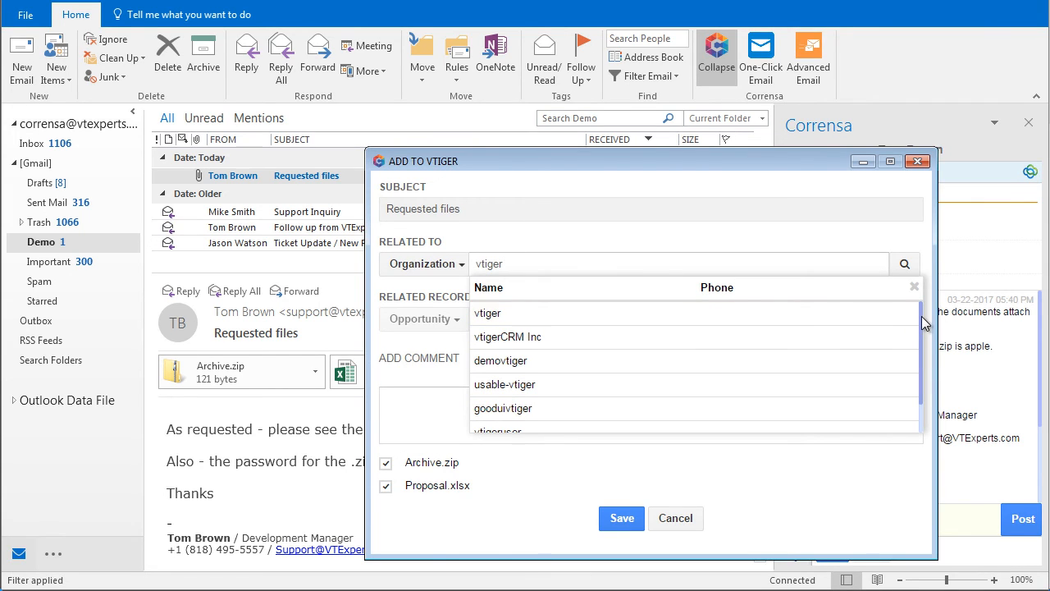
pyautogui.scroll(-3)
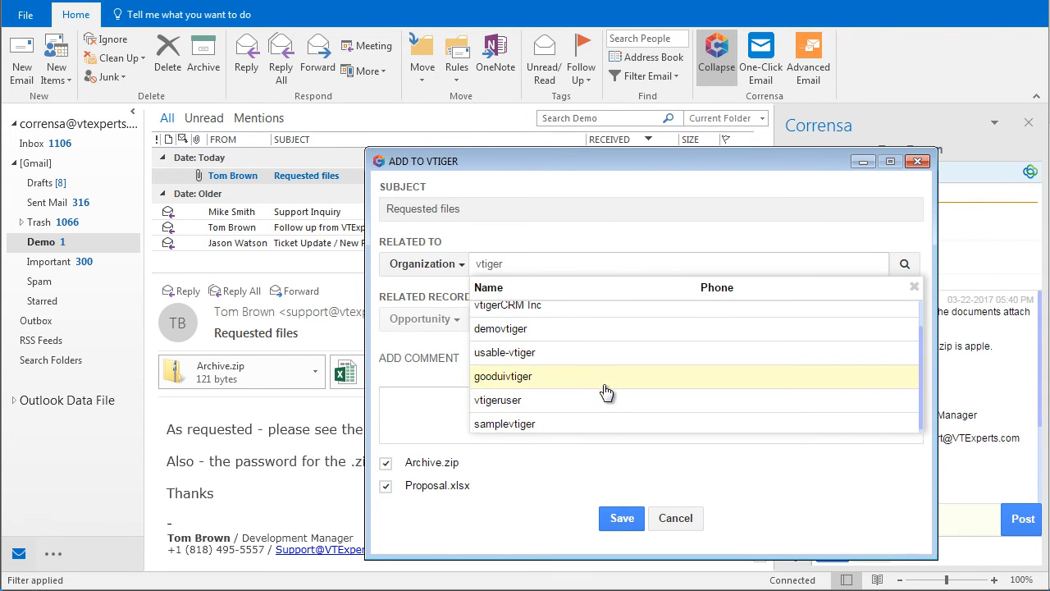
pyautogui.click(499, 401)
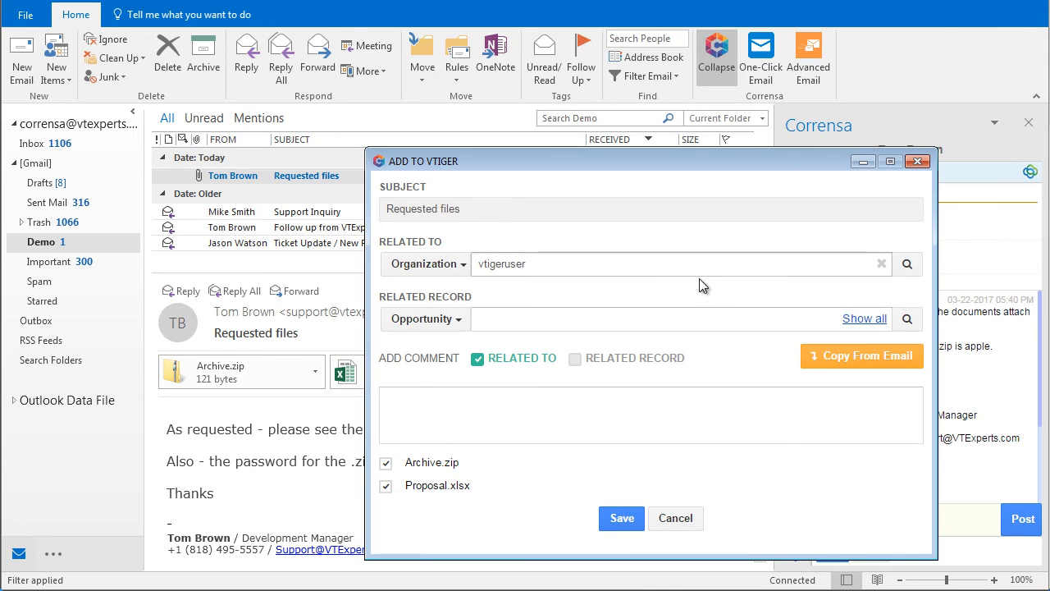
pyautogui.moveTo(846, 364)
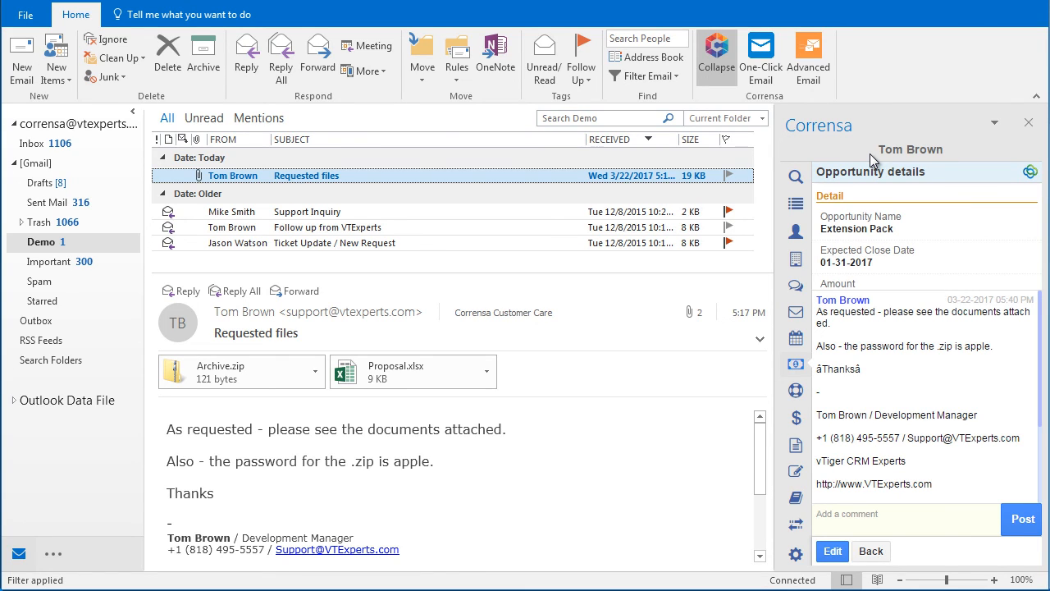
pyautogui.moveTo(794, 312)
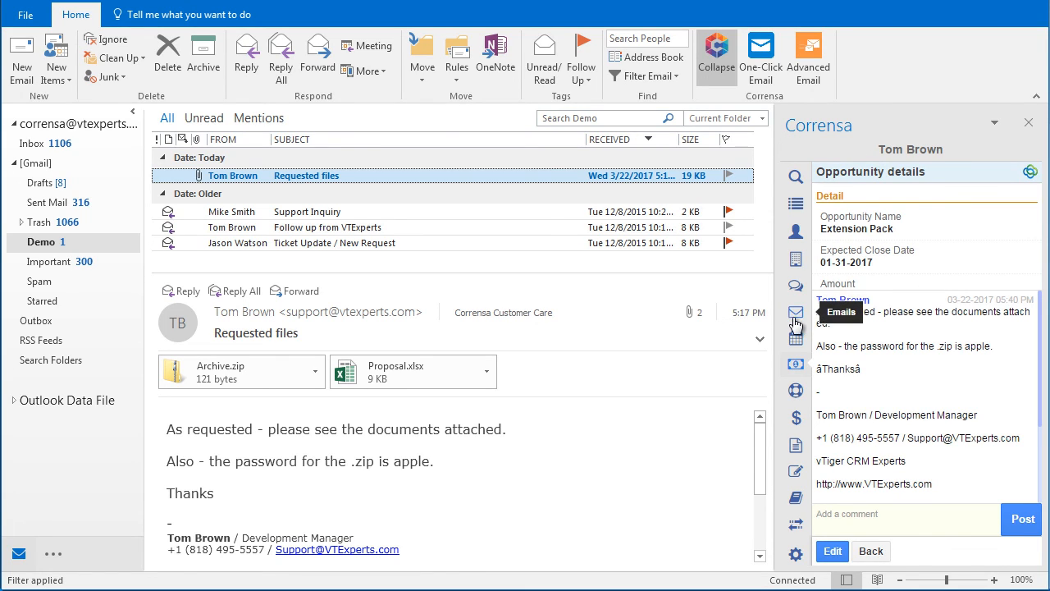
pyautogui.click(795, 312)
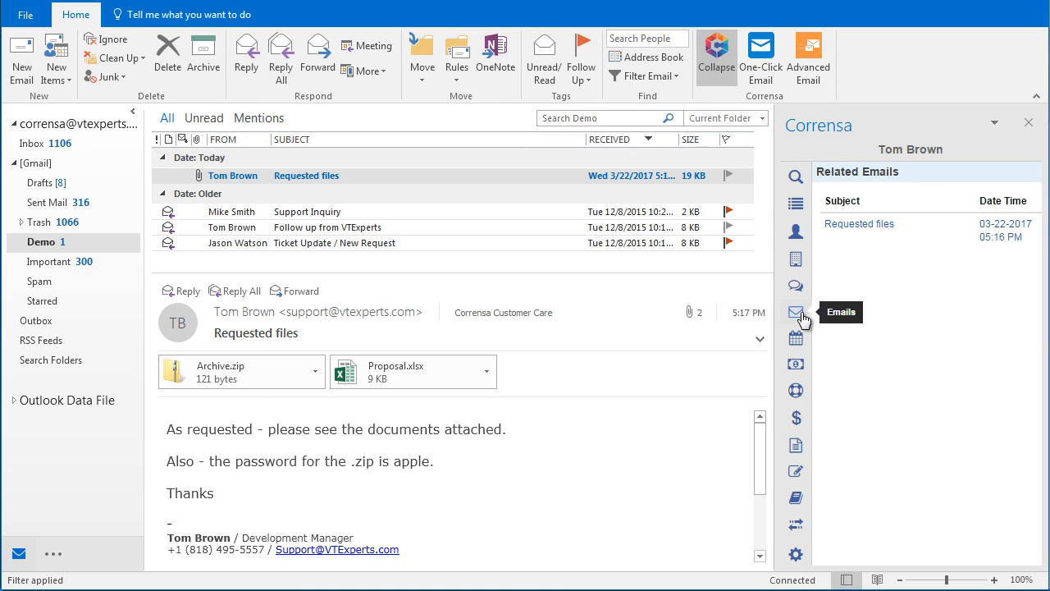
pyautogui.click(794, 499)
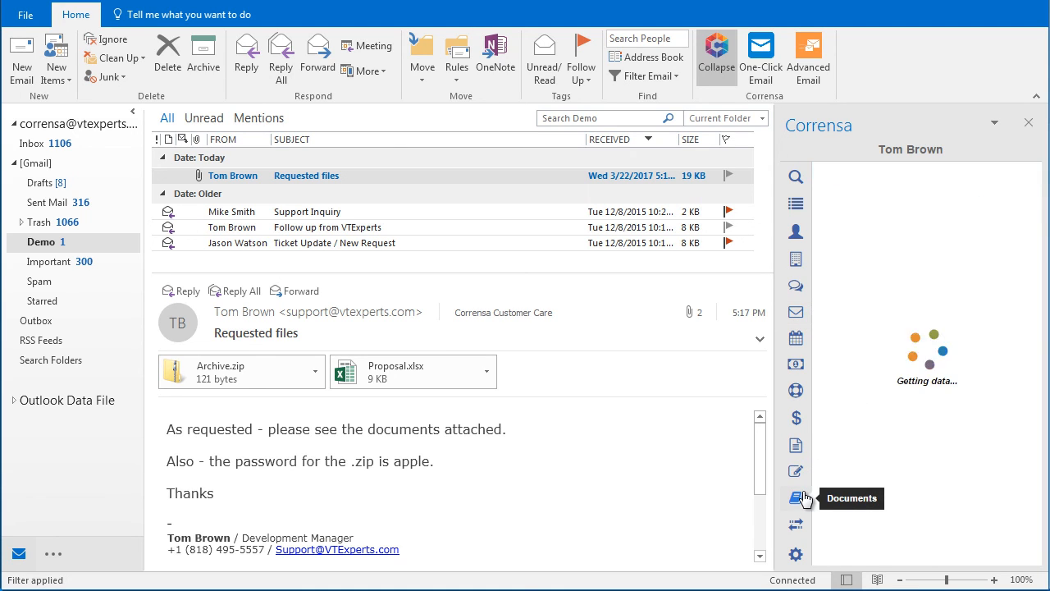
pyautogui.click(794, 499)
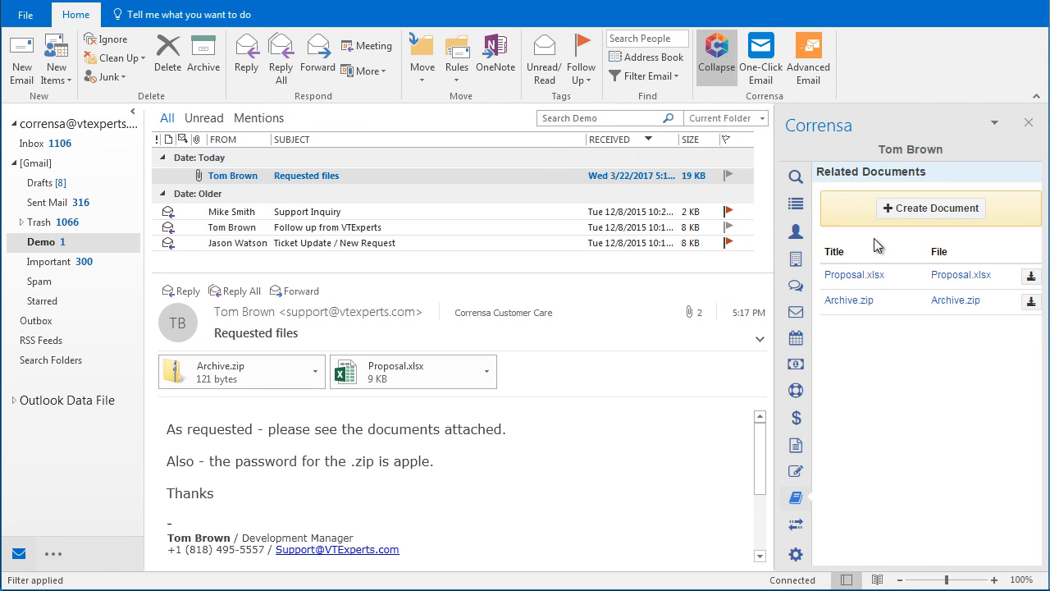